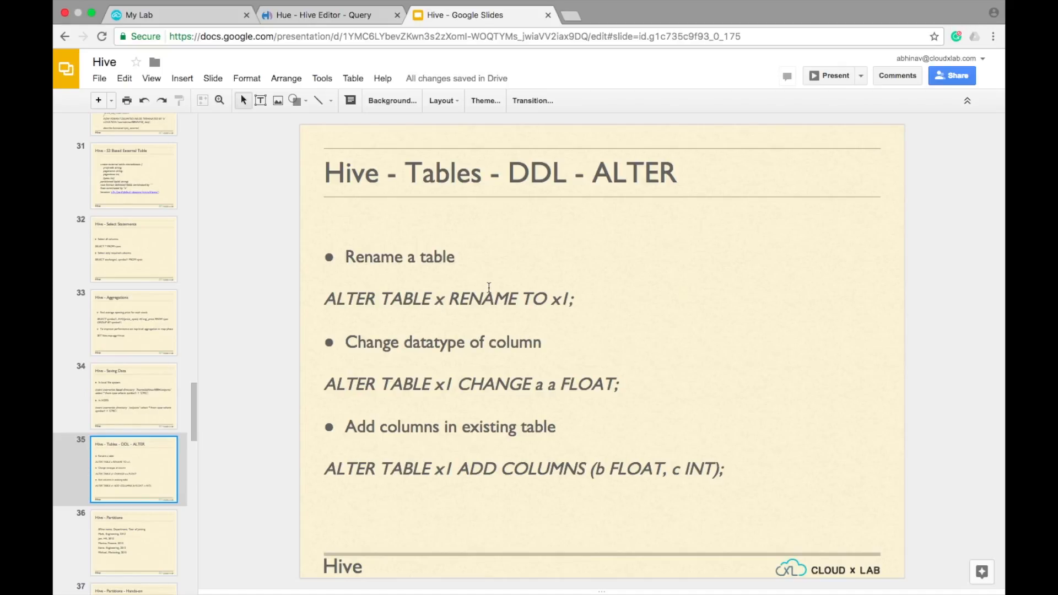
# Select the 'ALTER TABLE x RENAME TO x1;' statement on the slide and return to Hue Hive Editor
pyautogui.tripleClick(448, 298)
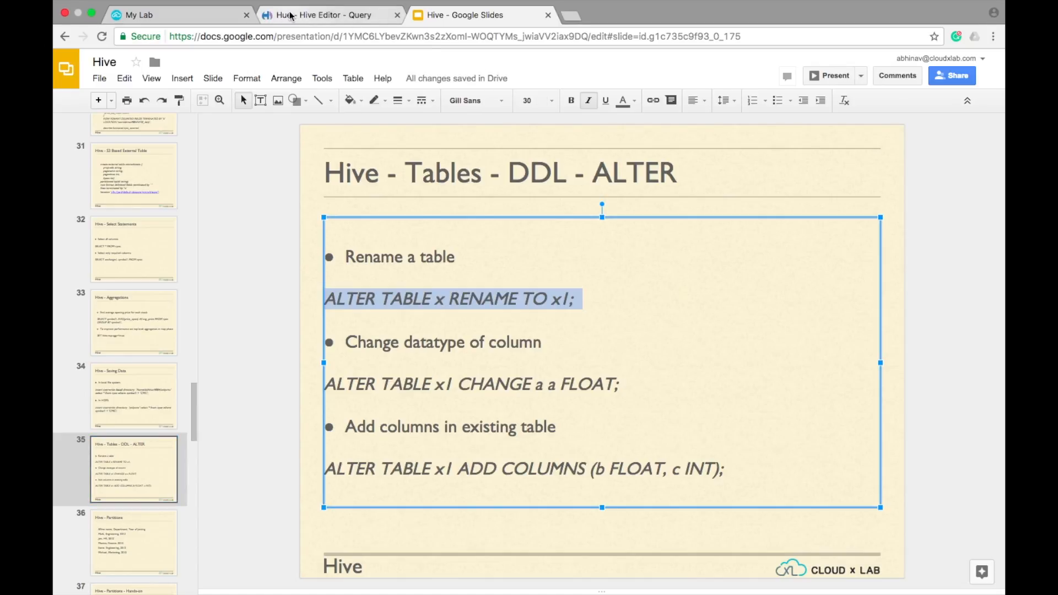
pyautogui.click(330, 14)
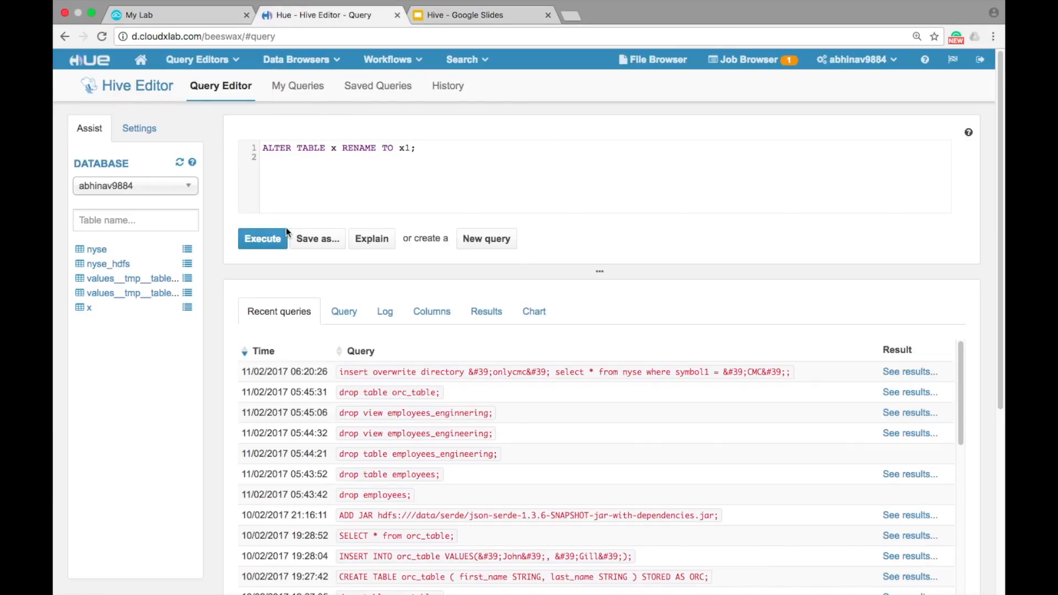
# Execute 'ALTER TABLE x RENAME TO x1;' in the Hive Editor
pyautogui.click(262, 238)
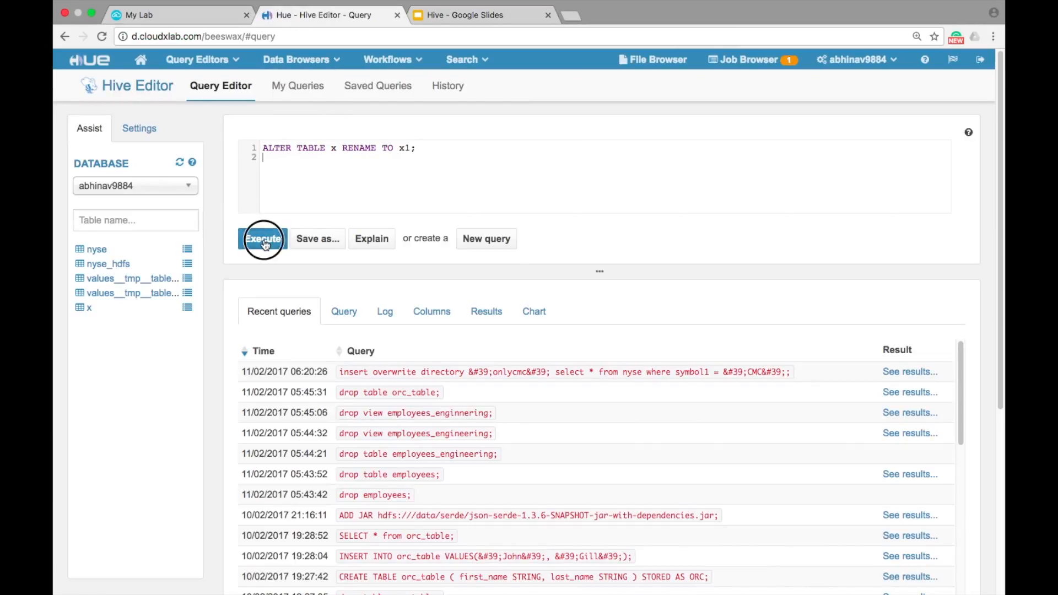
pyautogui.click(262, 238)
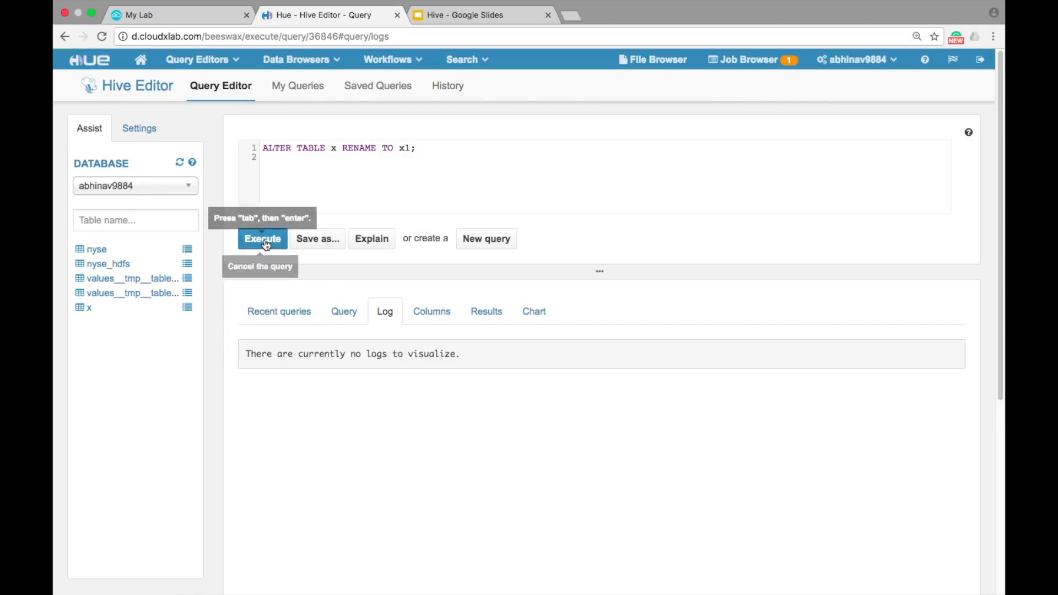
pyautogui.click(262, 238)
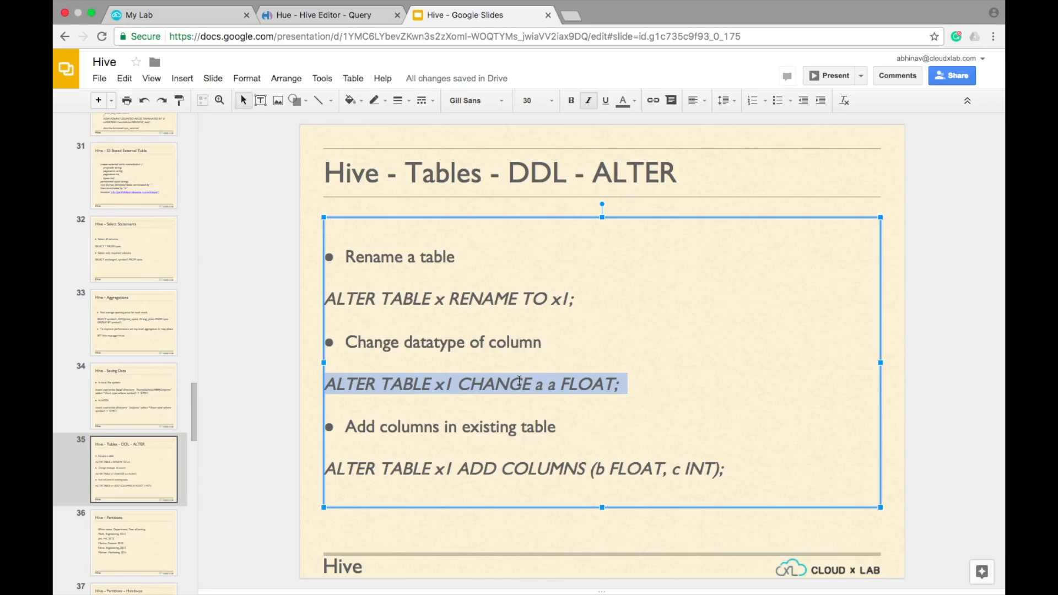
# Return to Hue Hive Editor with the 'ALTER TABLE x1 CHANGE a a FLOAT;' statement
pyautogui.click(330, 15)
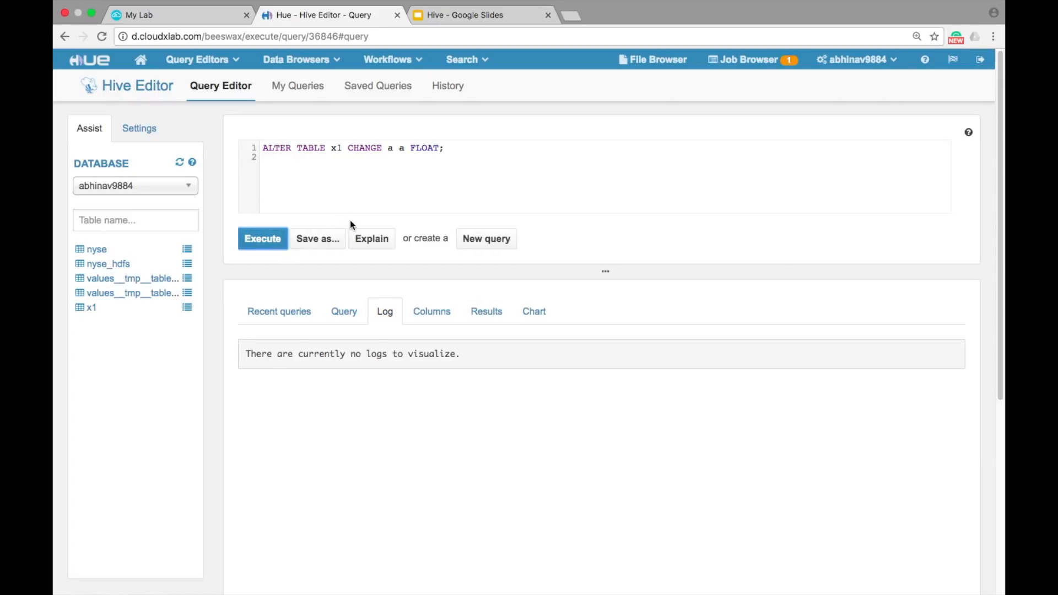
# Execute 'CHANGE a a FLOAT', refresh the table list, and enter 'ALTER TABLE x1 ADD COLUMNS (b FLOAT, c INT);'
pyautogui.click(264, 238)
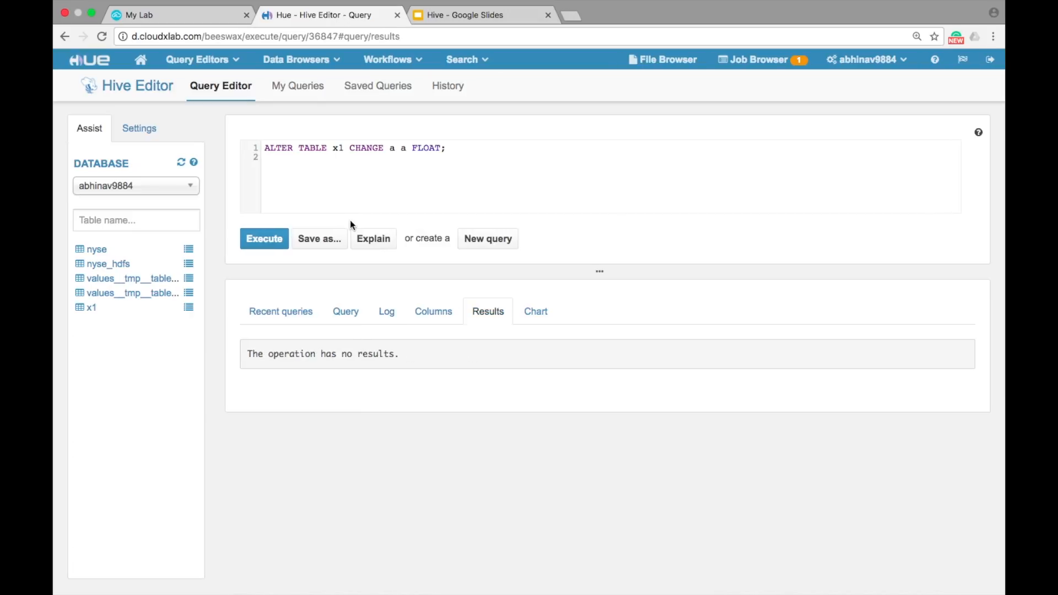
pyautogui.moveTo(181, 163)
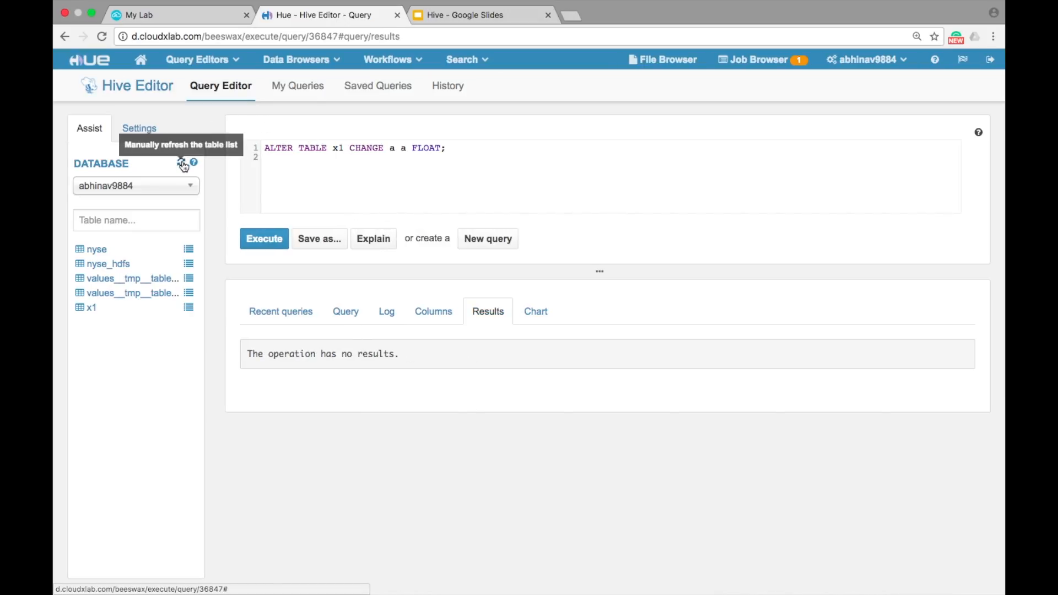
pyautogui.click(181, 163)
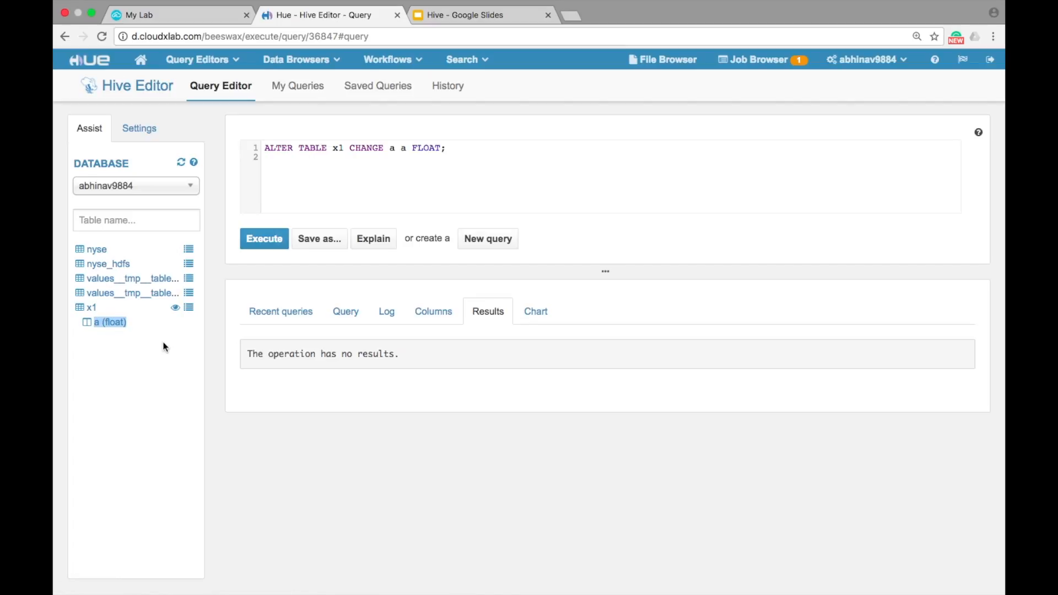
pyautogui.write('ALTER TABLE x1 ADD COLUMNS (b FLOAT, c INT);')
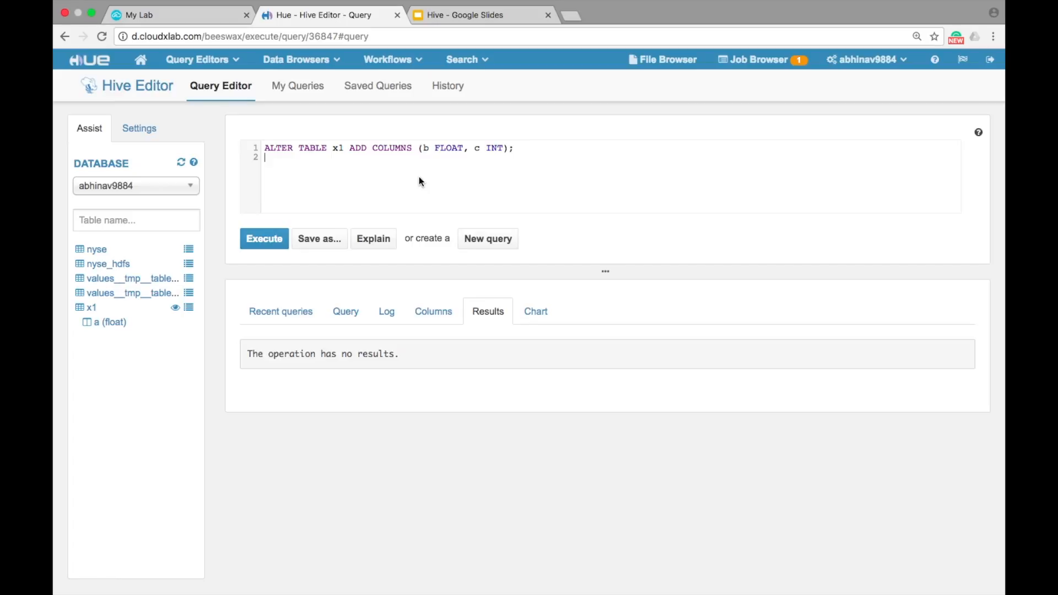
# Execute the ADD COLUMNS query and expand x1 to show new columns b float and c int
pyautogui.click(264, 238)
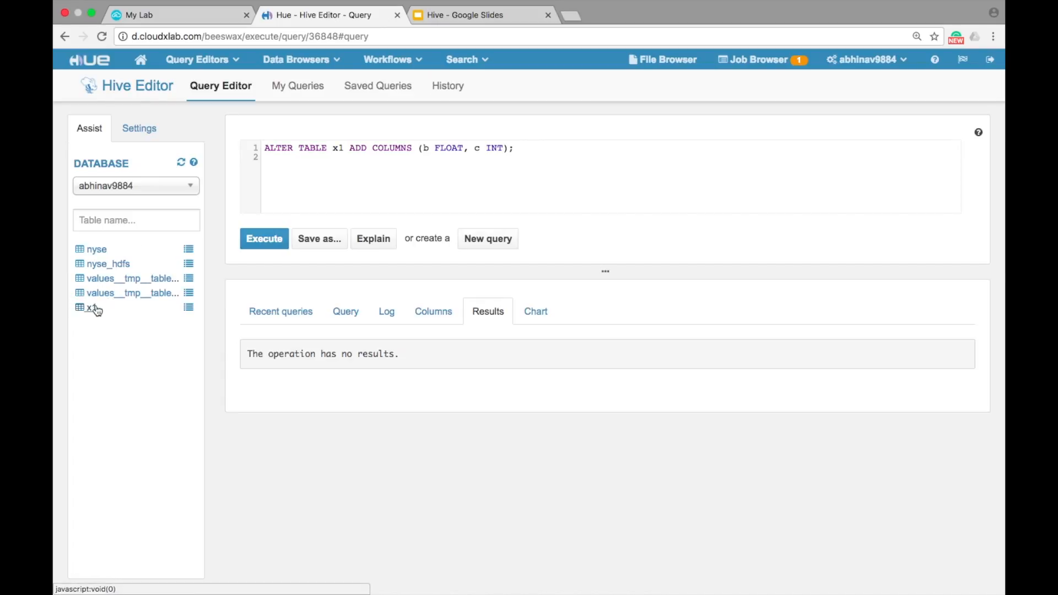
pyautogui.click(90, 307)
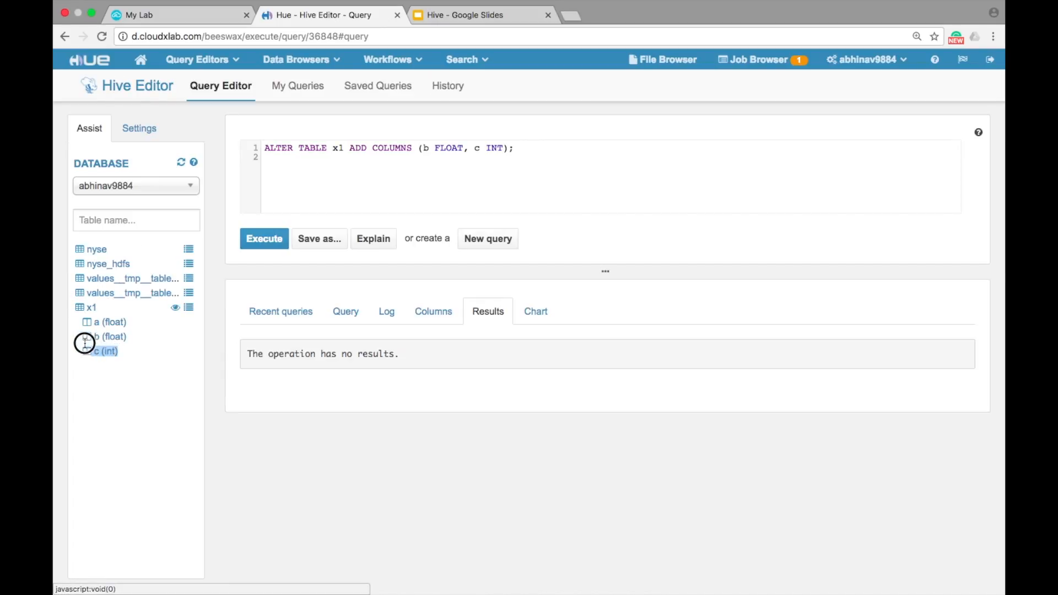
pyautogui.click(108, 336)
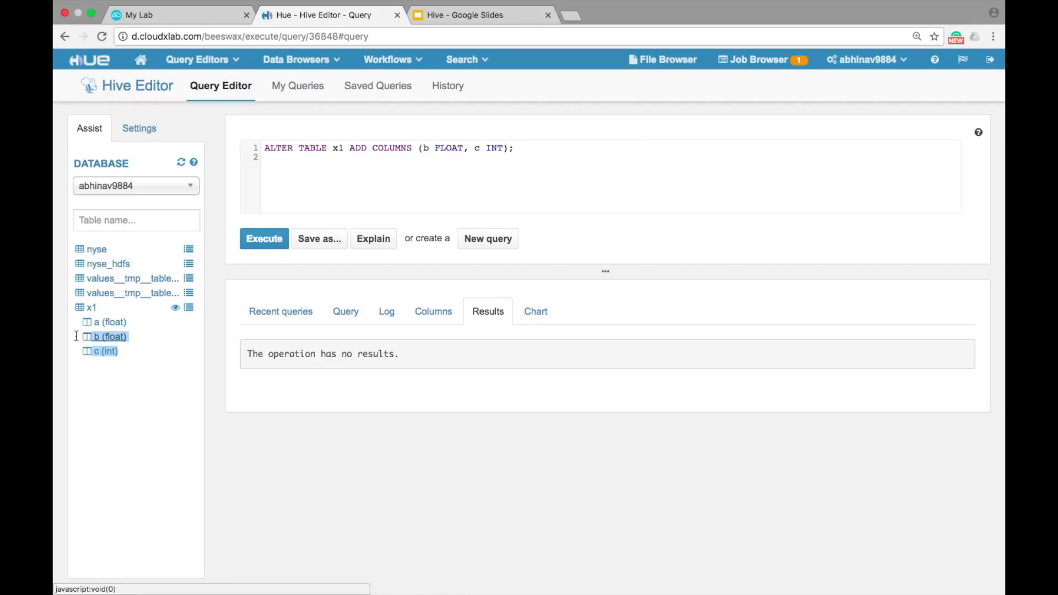